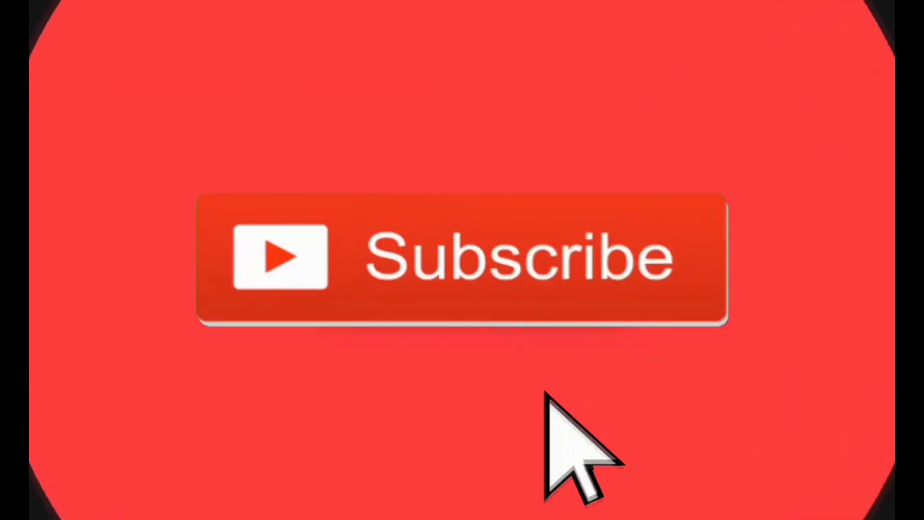
Copy the sample input (7 and 5 4 0 3 1 6 2) from Notepad into the Geany file under the problem statement
left_click(460, 259)
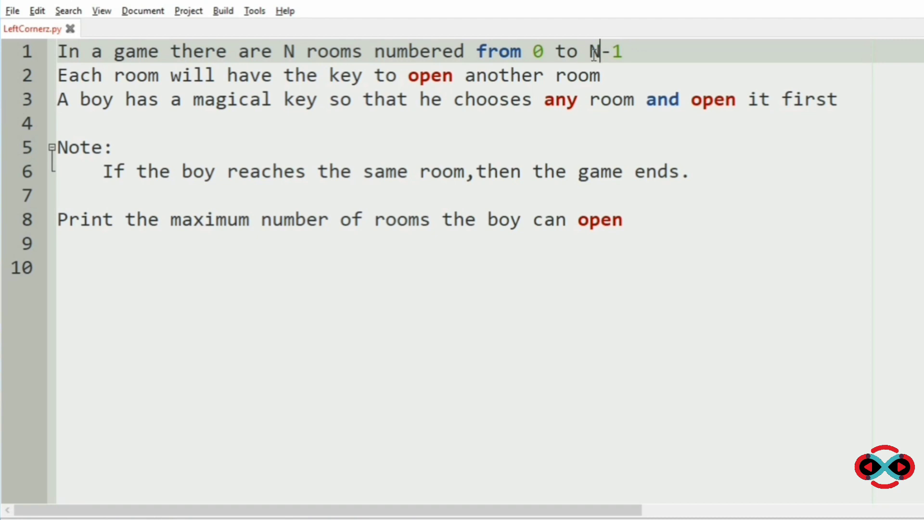
mouse_move(348, 75)
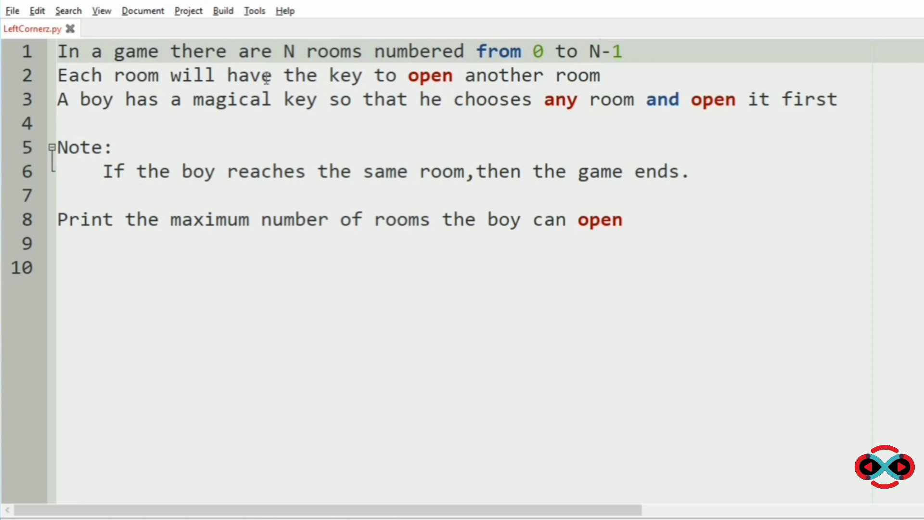
left_click(385, 99)
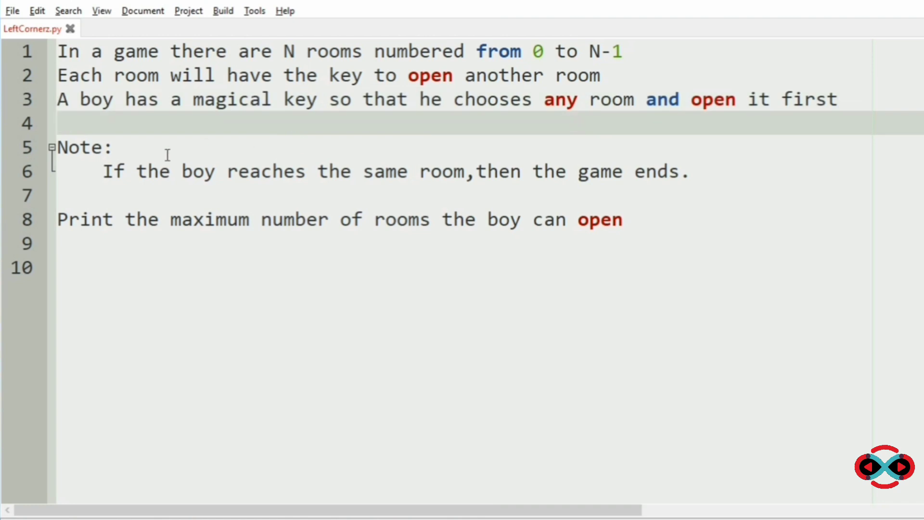
mouse_move(206, 172)
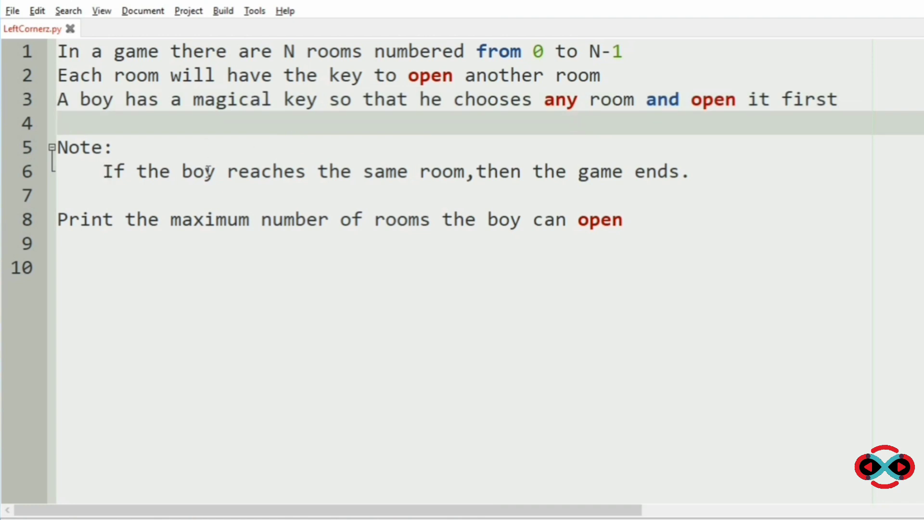
double_click(598, 171)
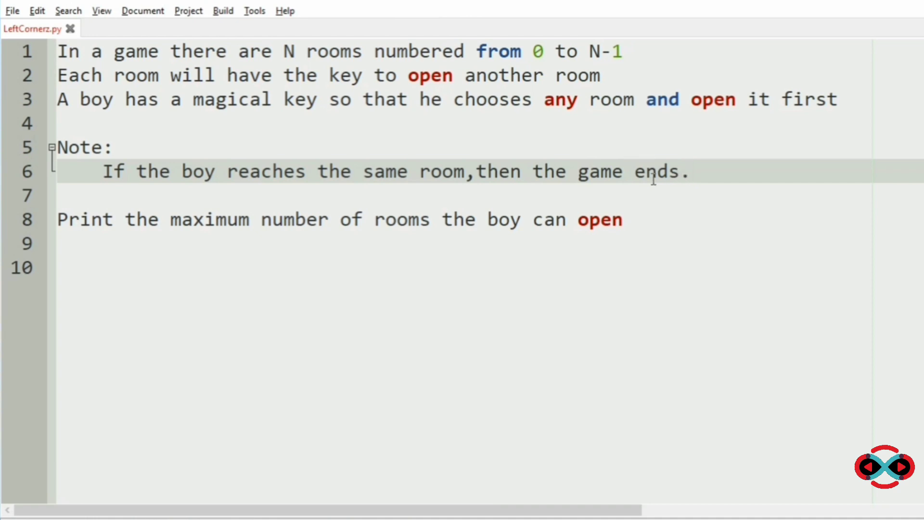
mouse_move(703, 177)
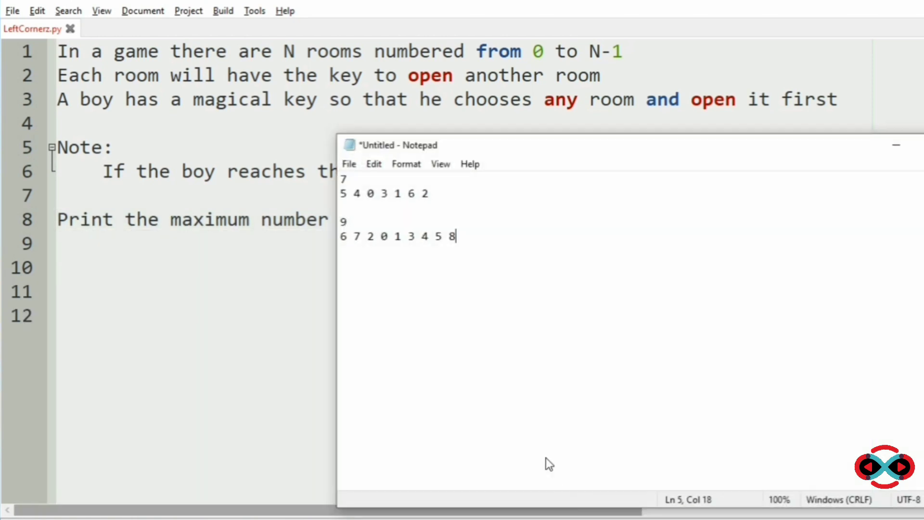
triple_click(383, 194)
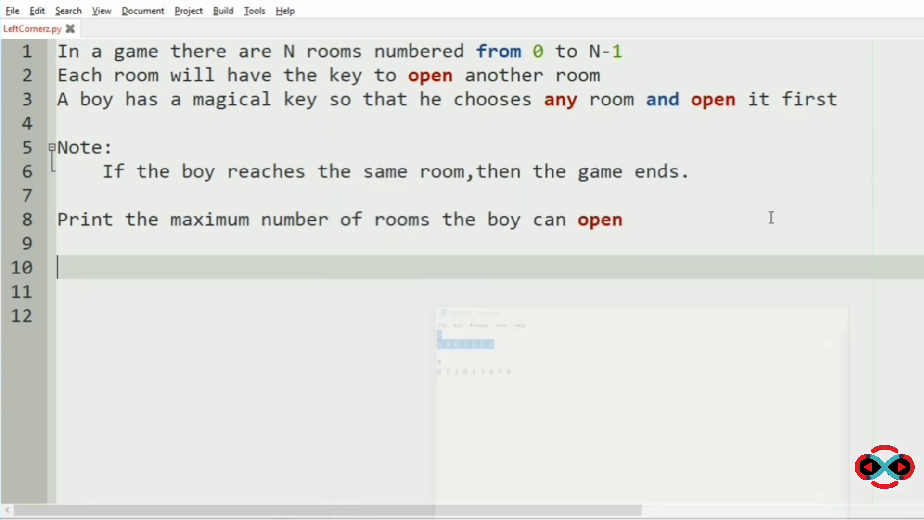
type("7")
left_click(486, 290)
type("5 4 0 3 1 6 2")
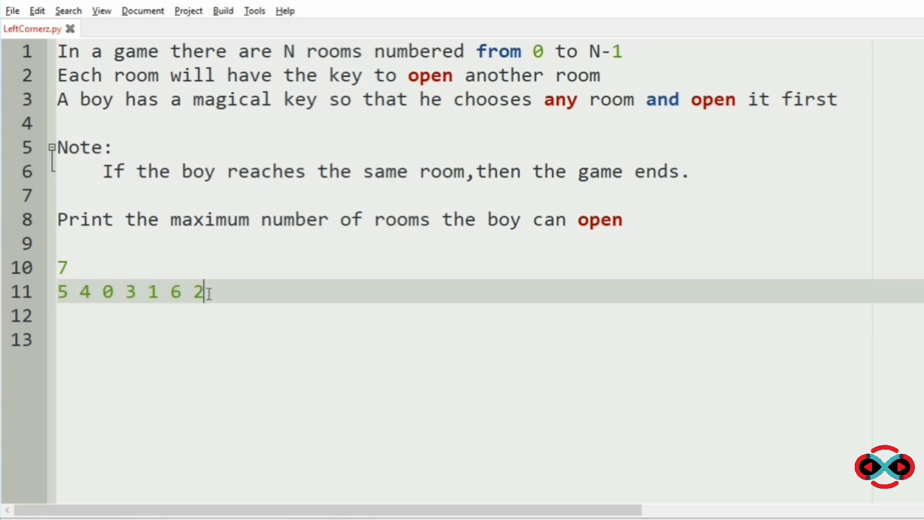
Add blank lines below the sample rooms and write the expected answer 4 on its own line
key("enter")
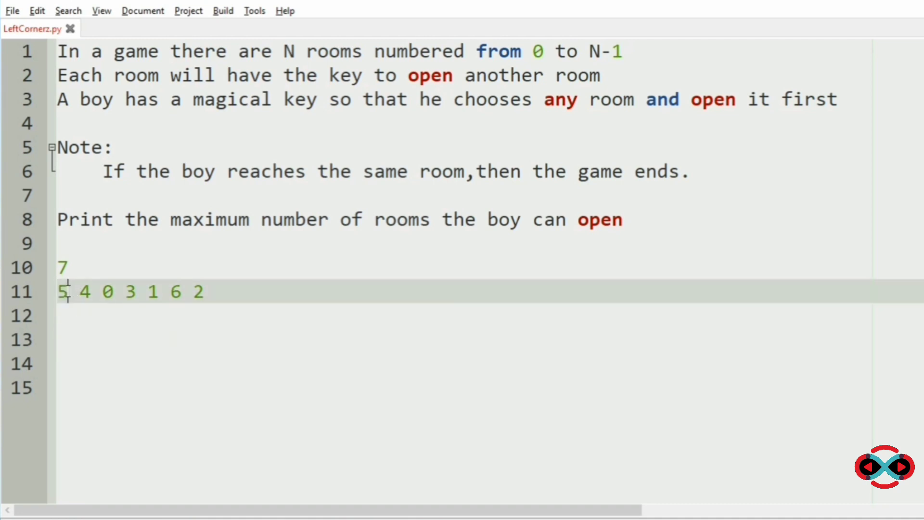
left_click(60, 292)
type("2")
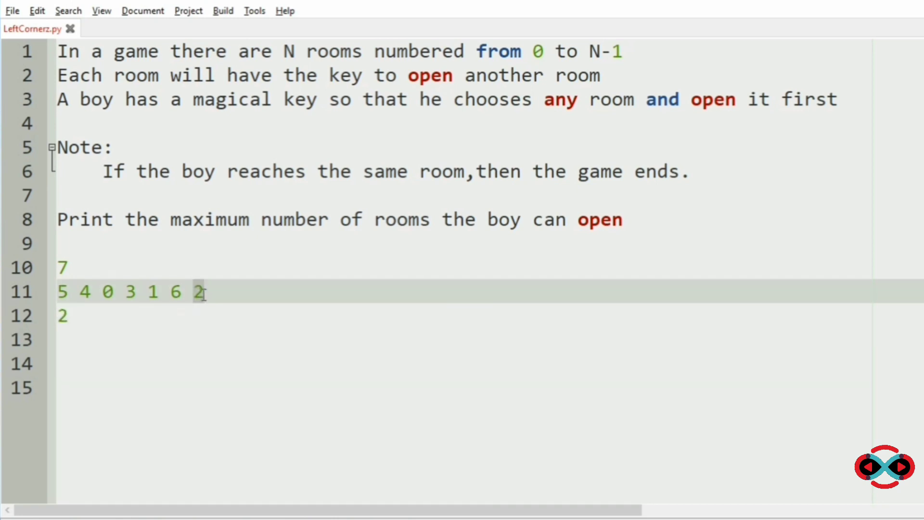
mouse_move(106, 298)
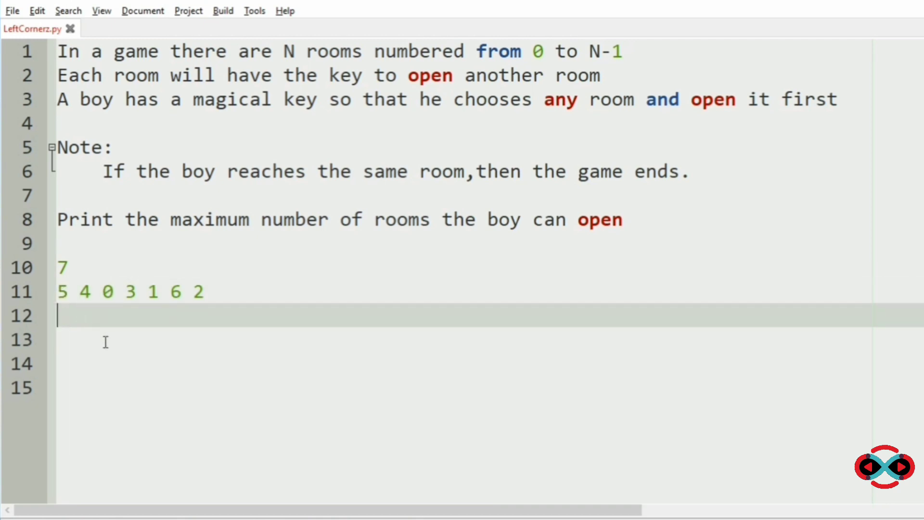
type("4")
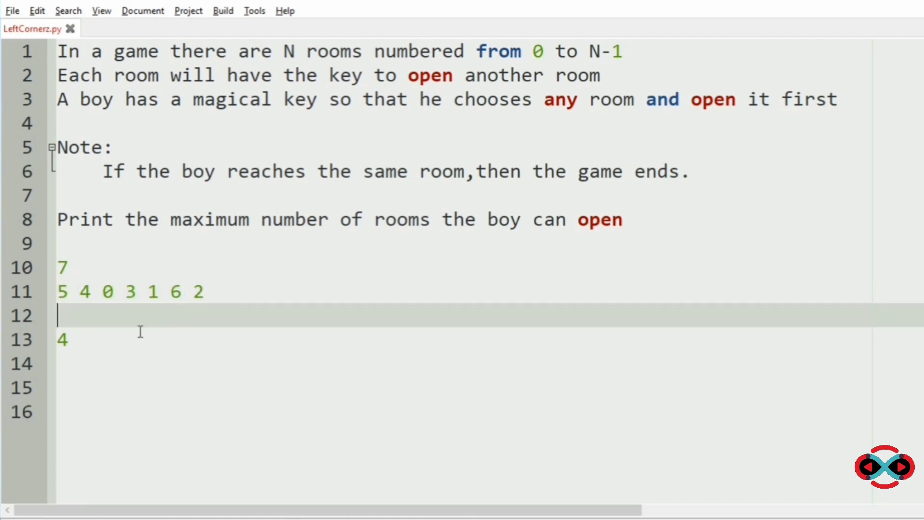
left_click(86, 291)
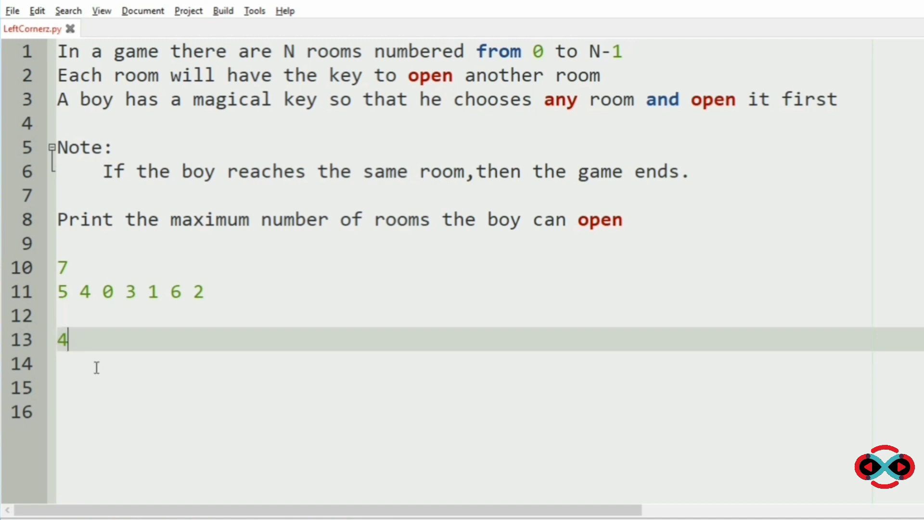
Write the pseudocode note max(possible Ways) under the answer as the plan for the result
type("max(")
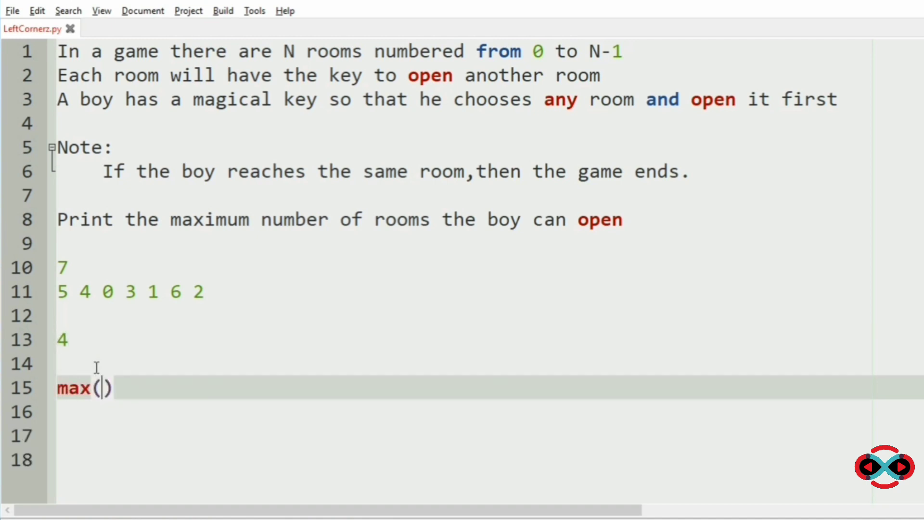
type("possi")
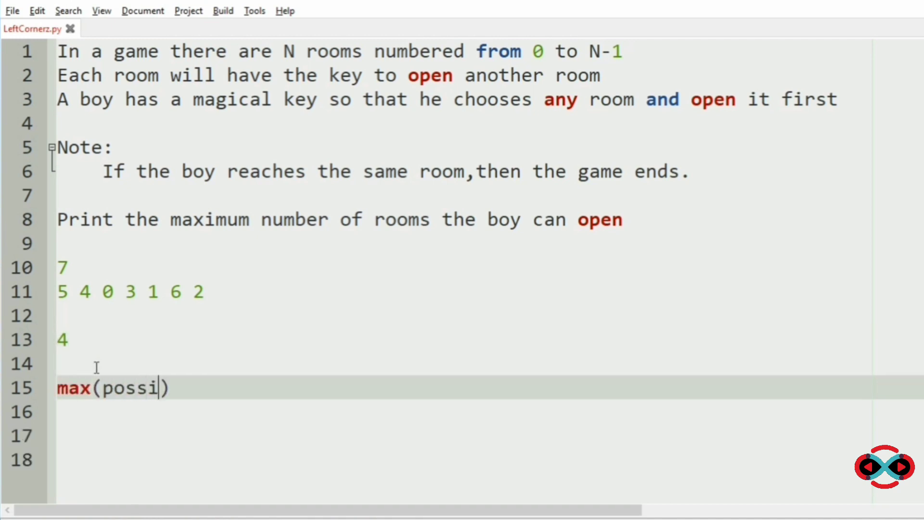
type("ble Ways")
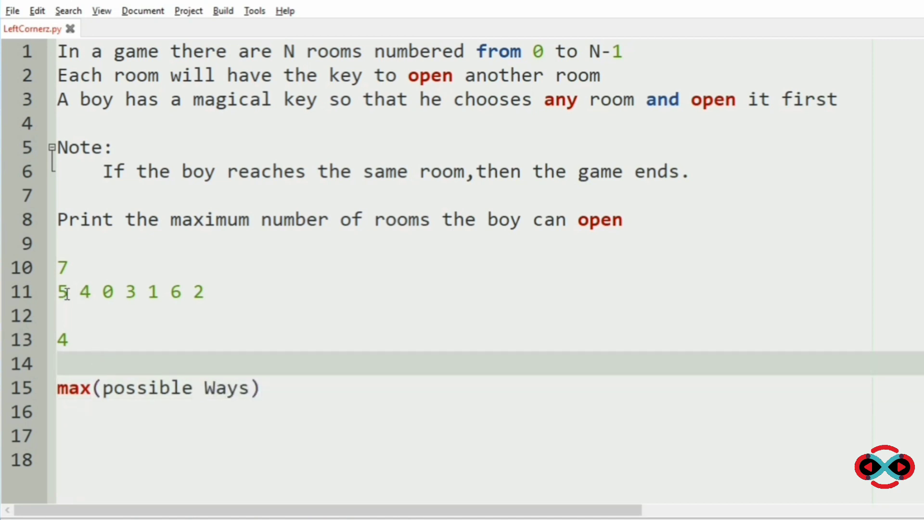
left_click(80, 292)
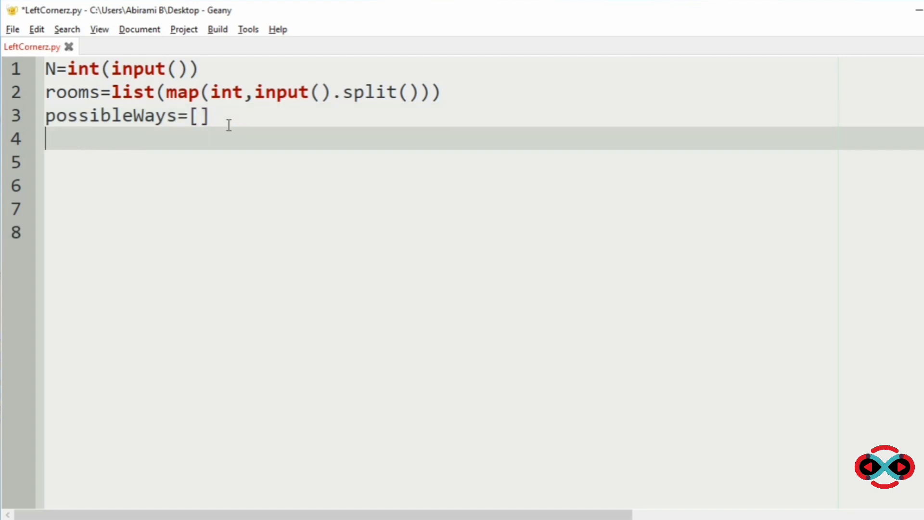
Write the loop header 'for index in range(0,N):' and start its body with the count variable
type("for")
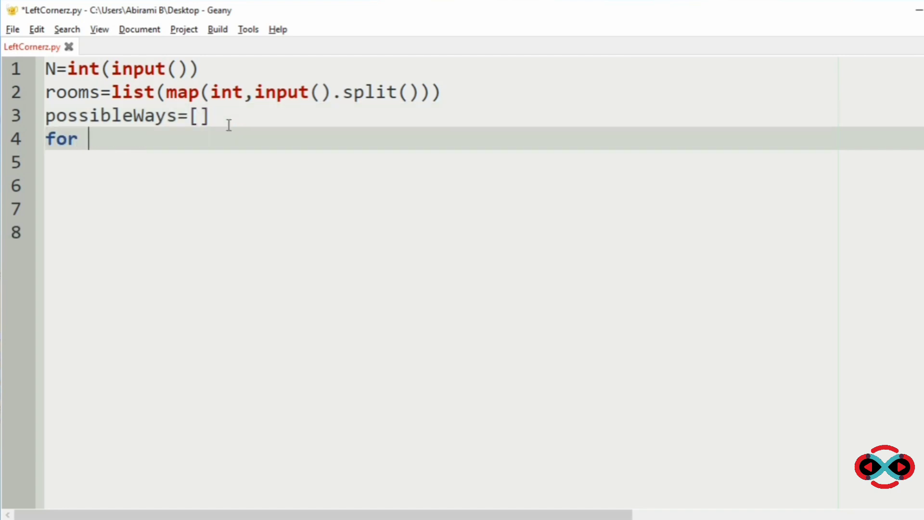
type("index")
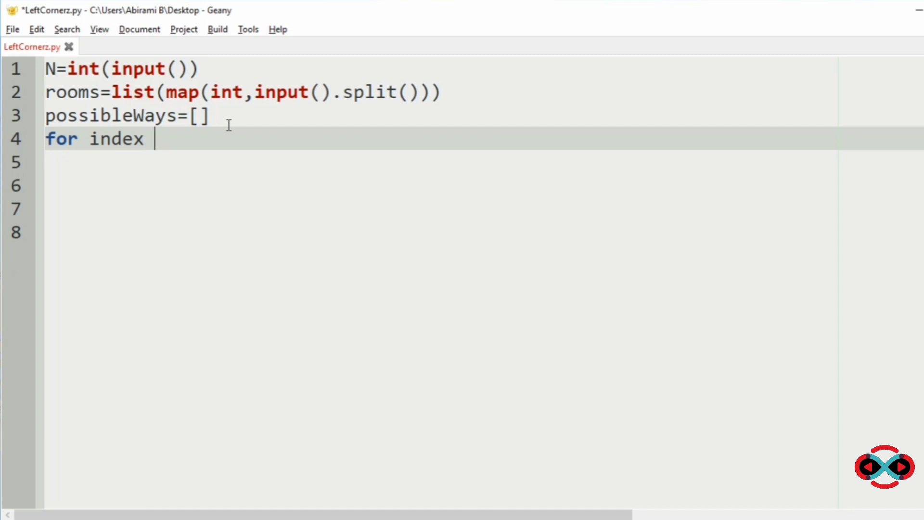
type("in range(0")
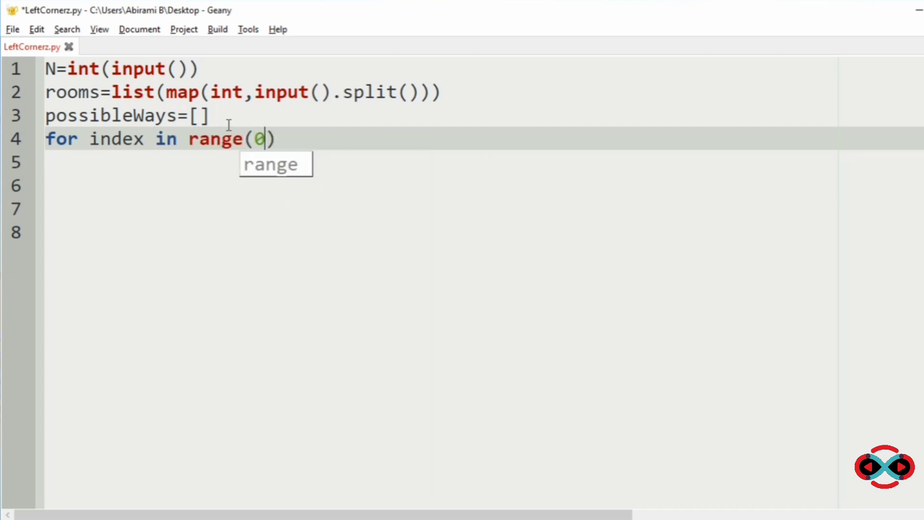
type(",N):")
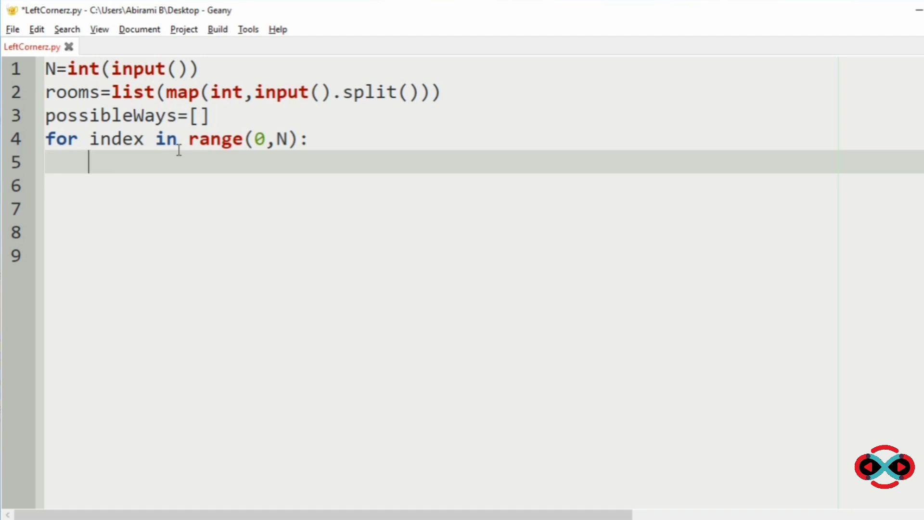
type("cout")
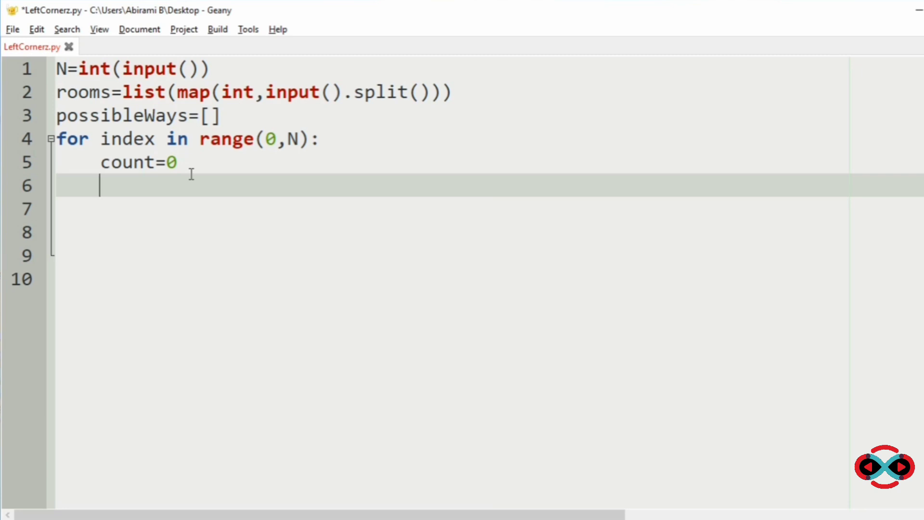
mouse_move(174, 192)
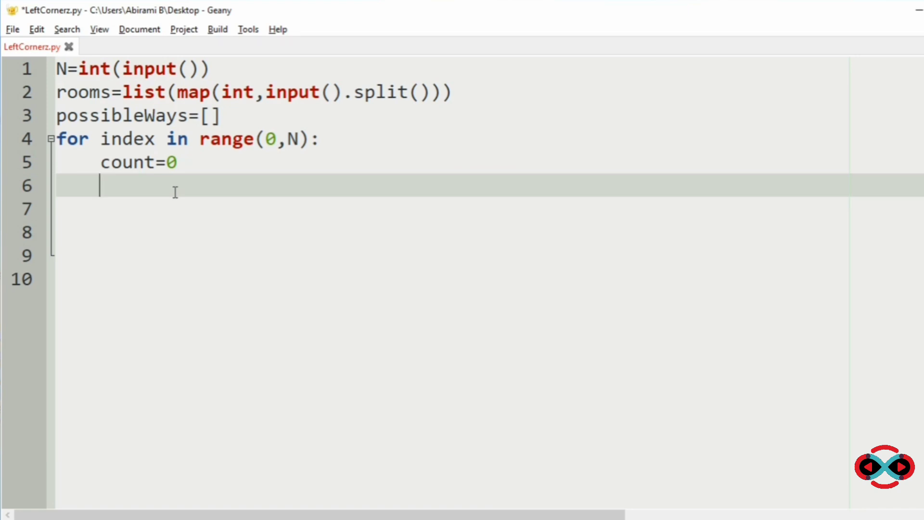
Inside the loop, assign key=rooms[index] as the starting room's key
type("key=")
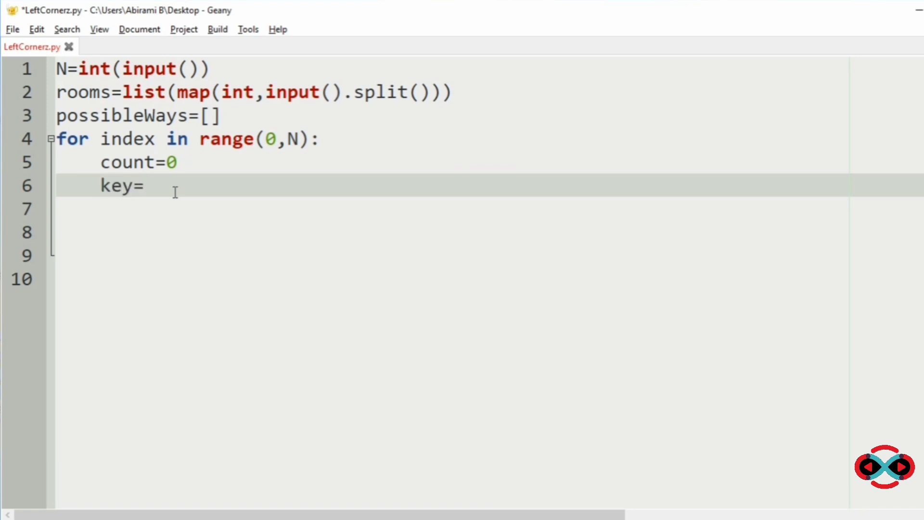
type("room")
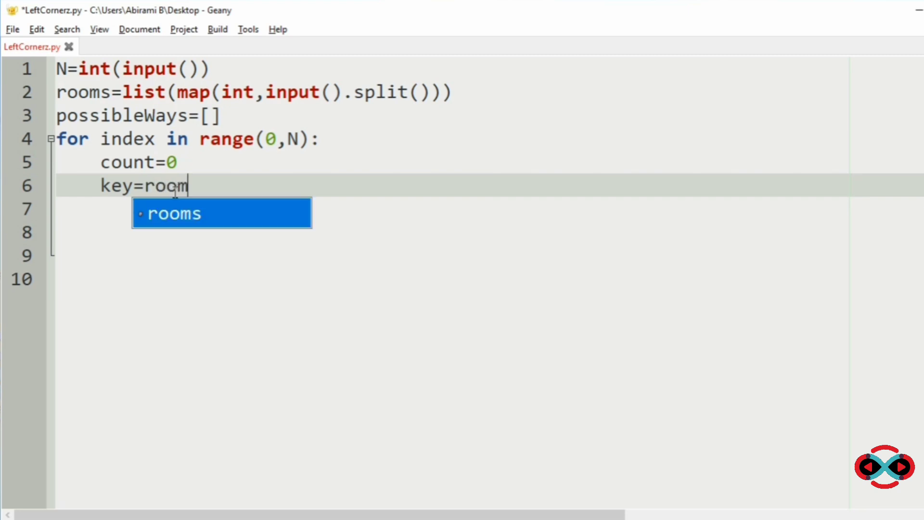
type("s[ind")
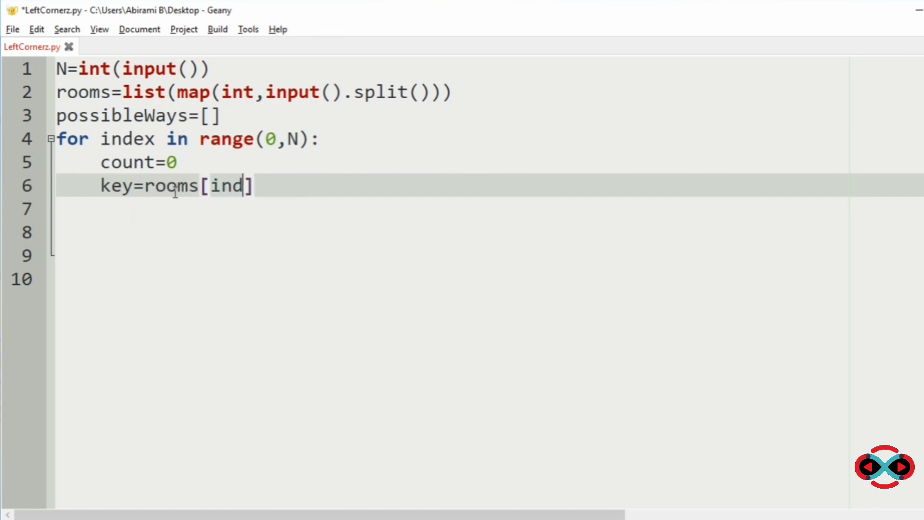
type("ex")
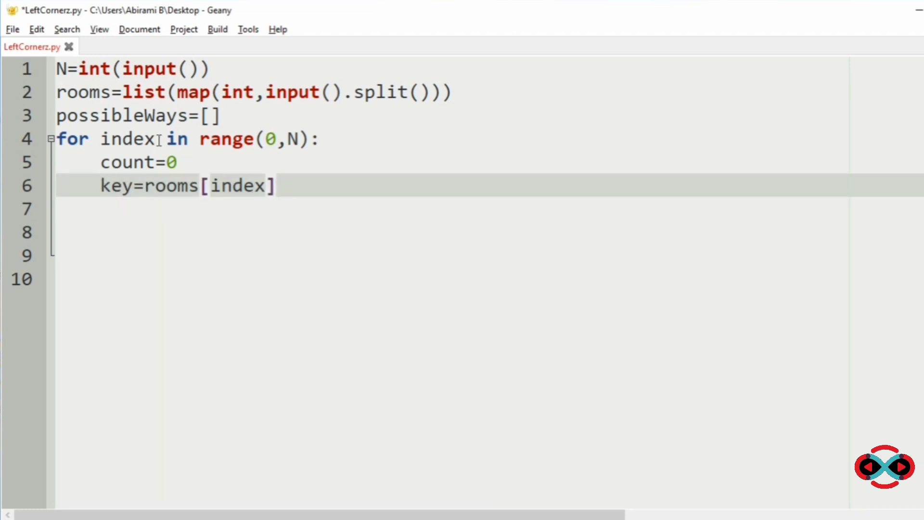
double_click(127, 138)
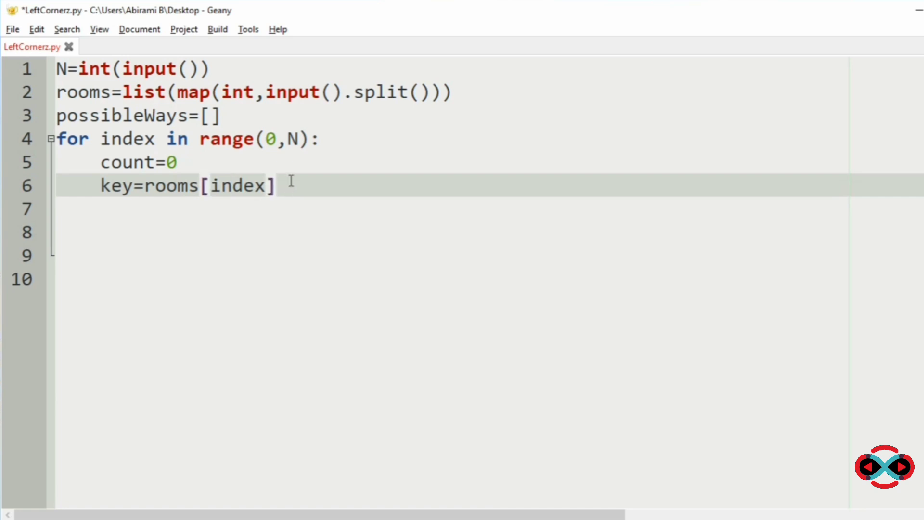
Write the inner loop header 'while key!=index:' and begin its indented body
type("whik")
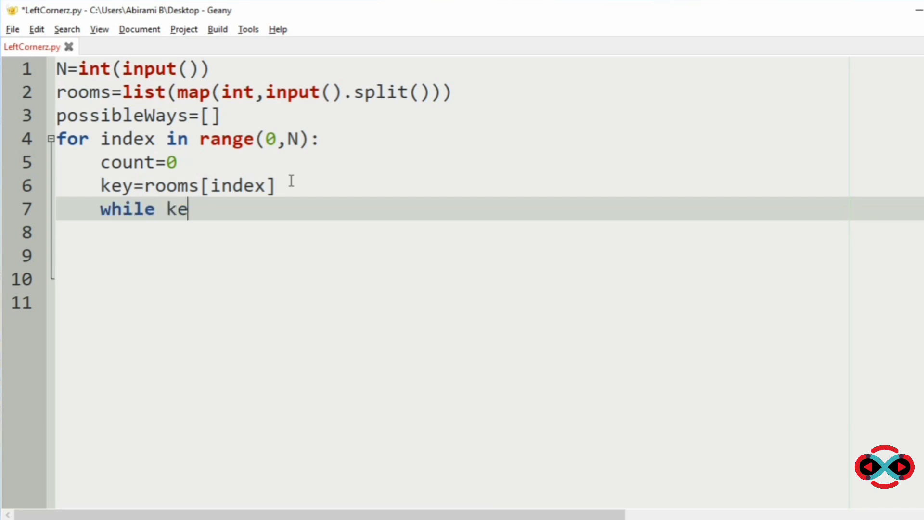
type("y!=")
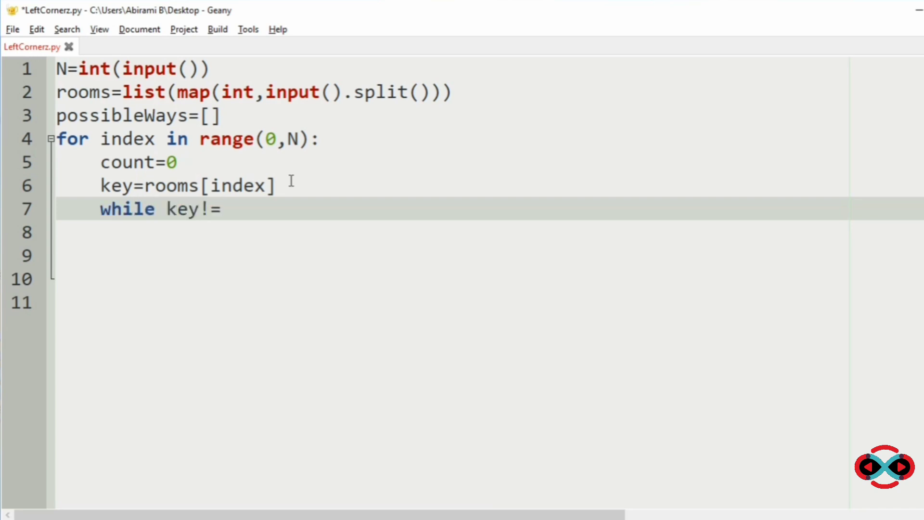
type("index:")
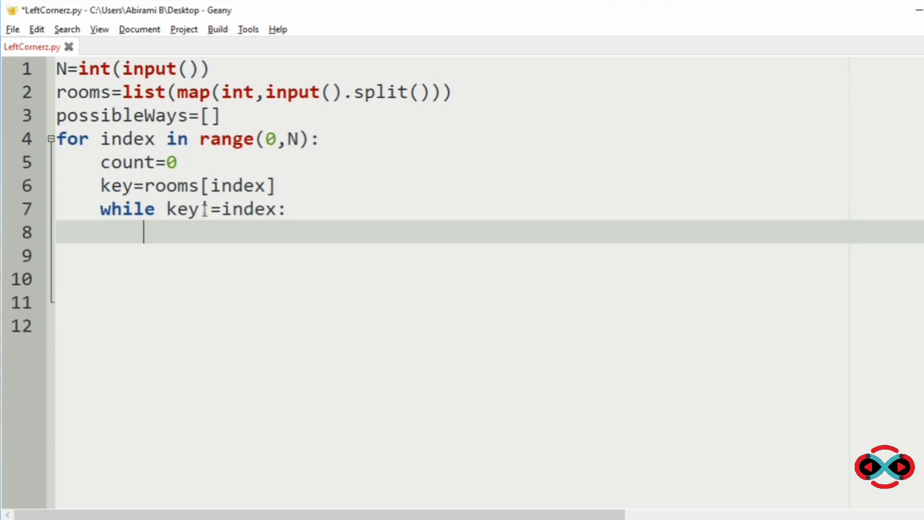
type("!")
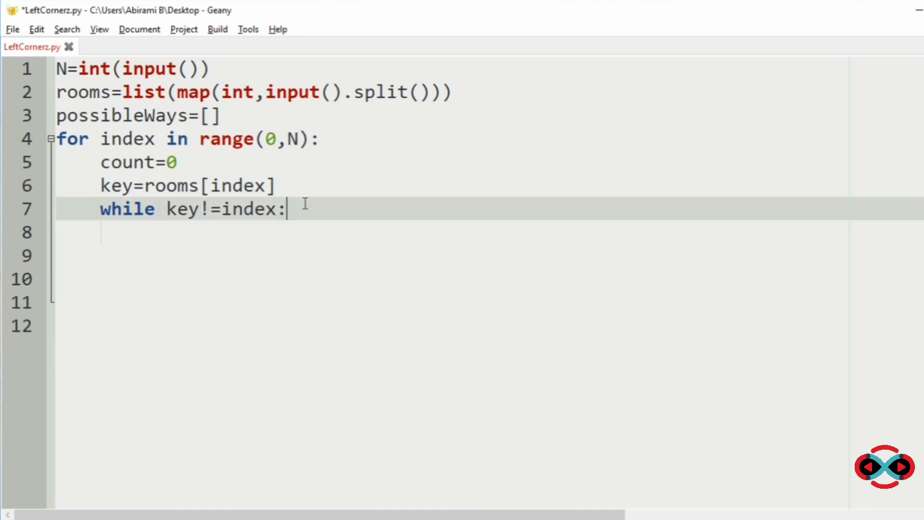
key("Return")
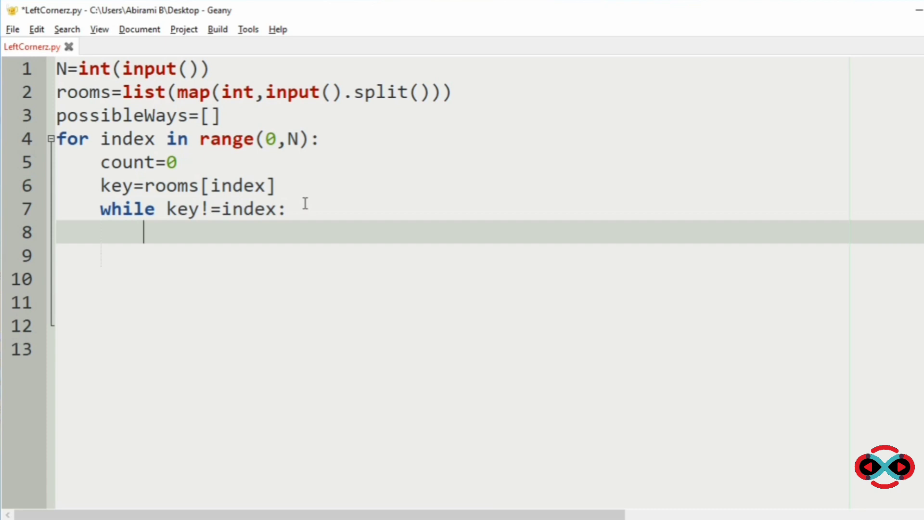
In the while body, increment count by 1 and advance key to rooms[key]
type("count+")
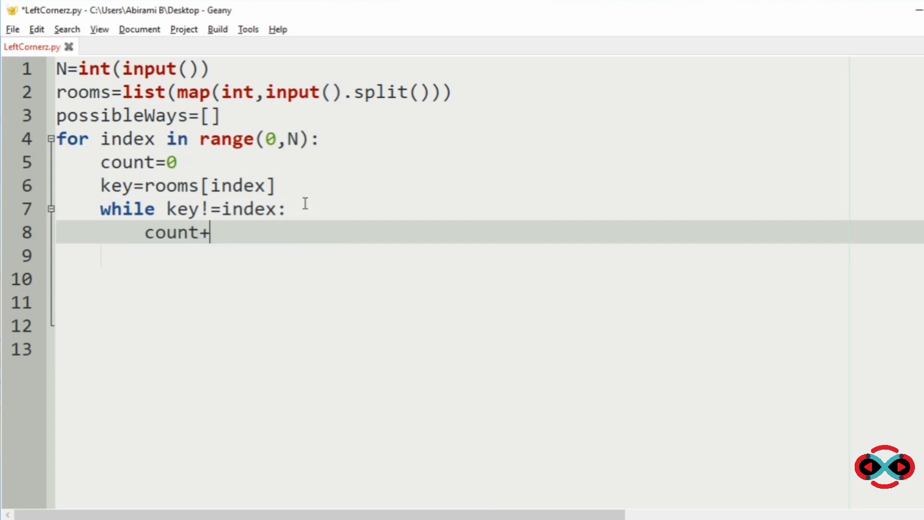
type("=1")
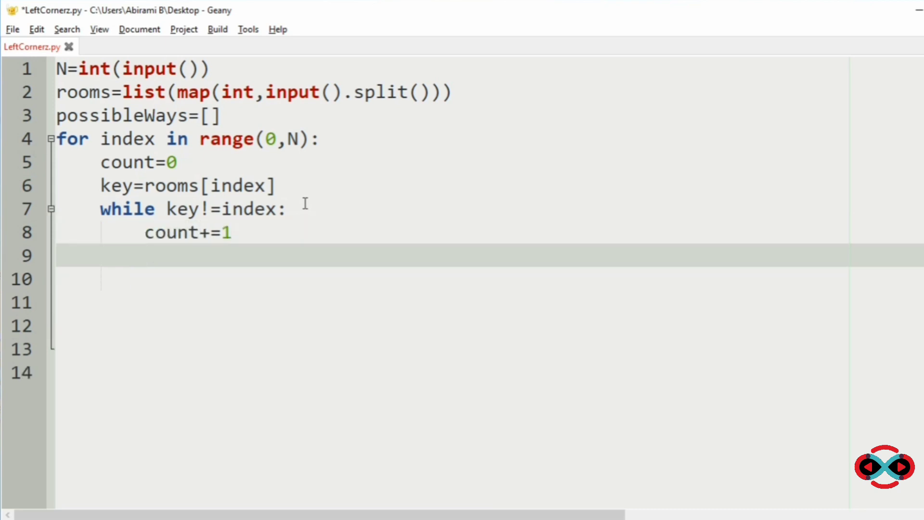
type("key=k")
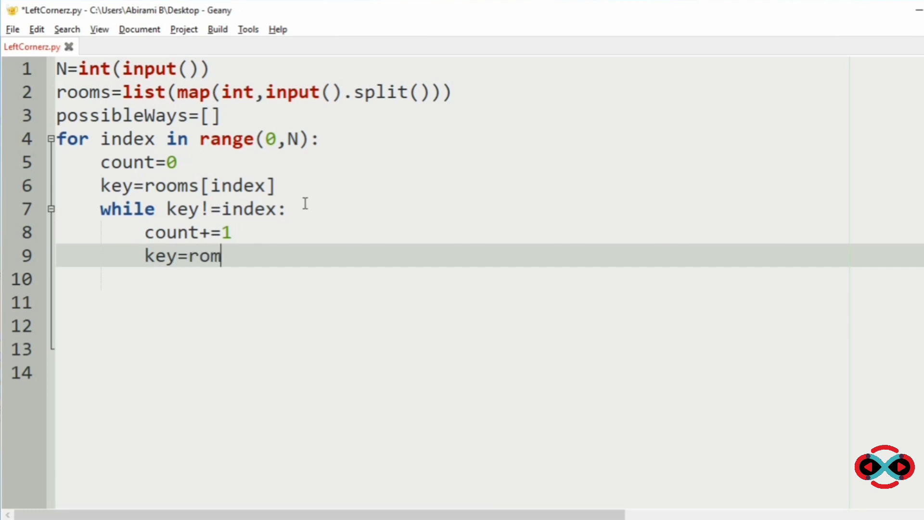
type("m")
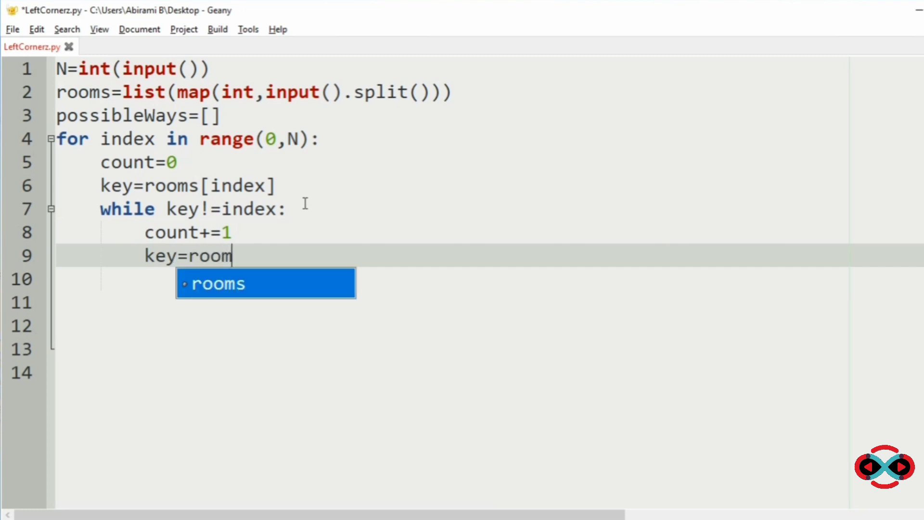
type("s[key]")
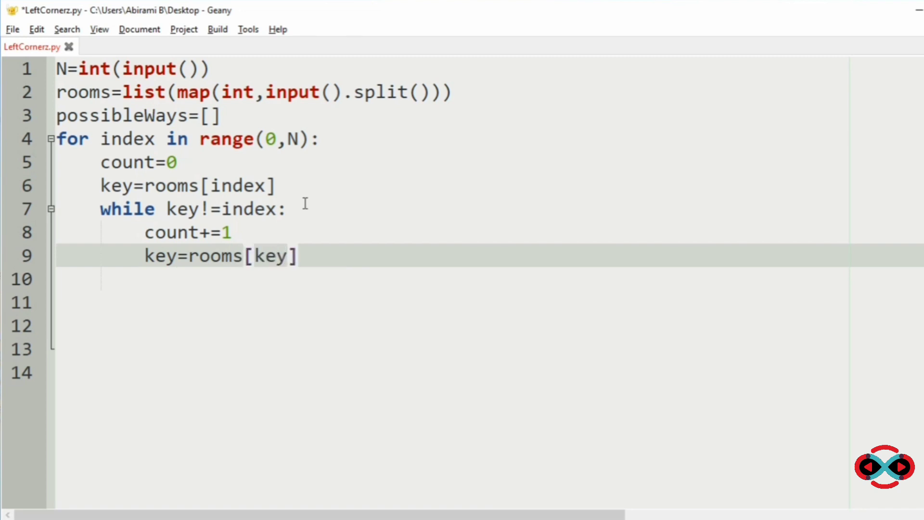
key("enter")
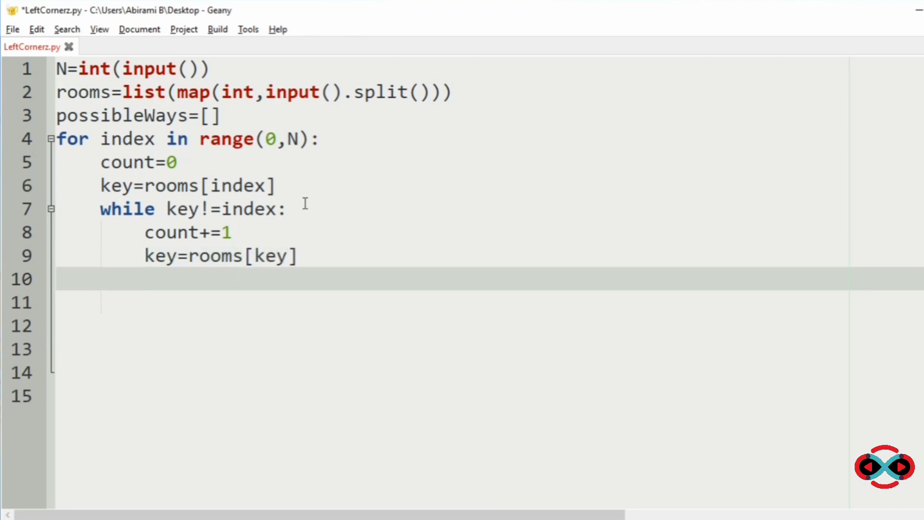
After the while loop, record the path length with possibleWays.append(count+1)
type("possibleWays")
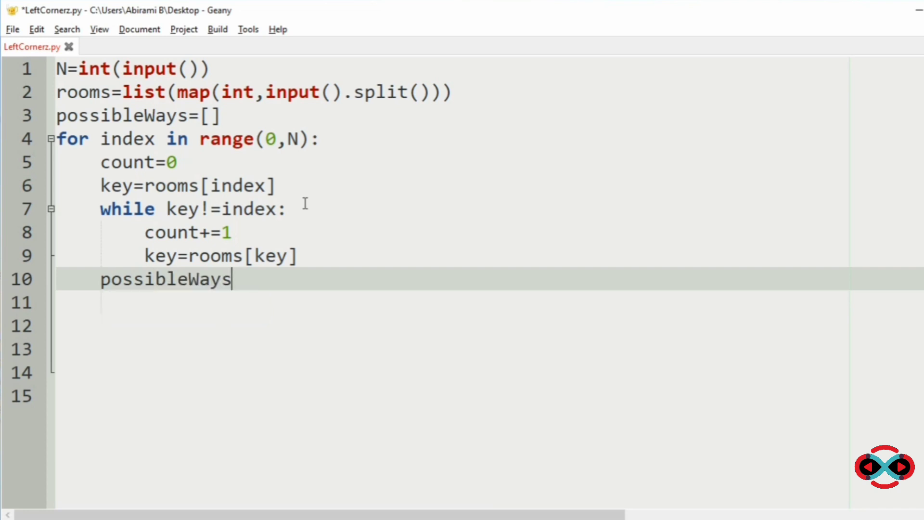
type(".append")
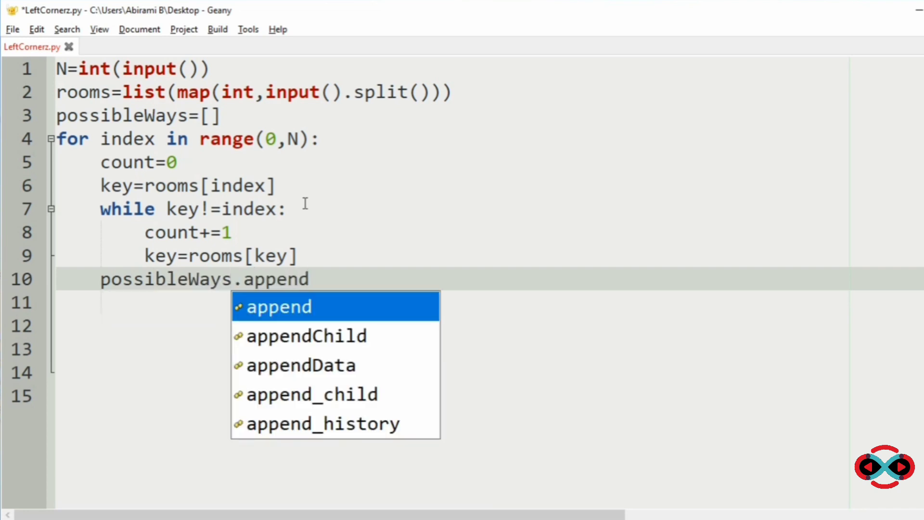
type("(count")
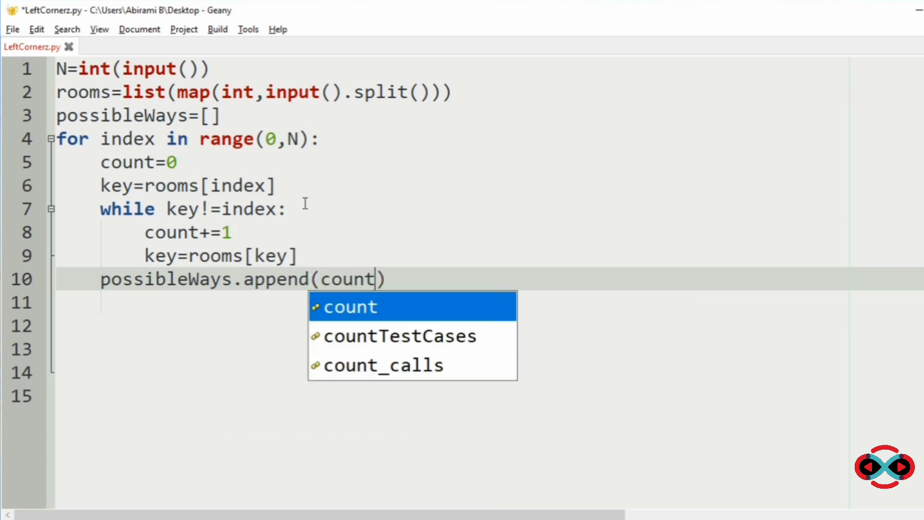
type("+1")
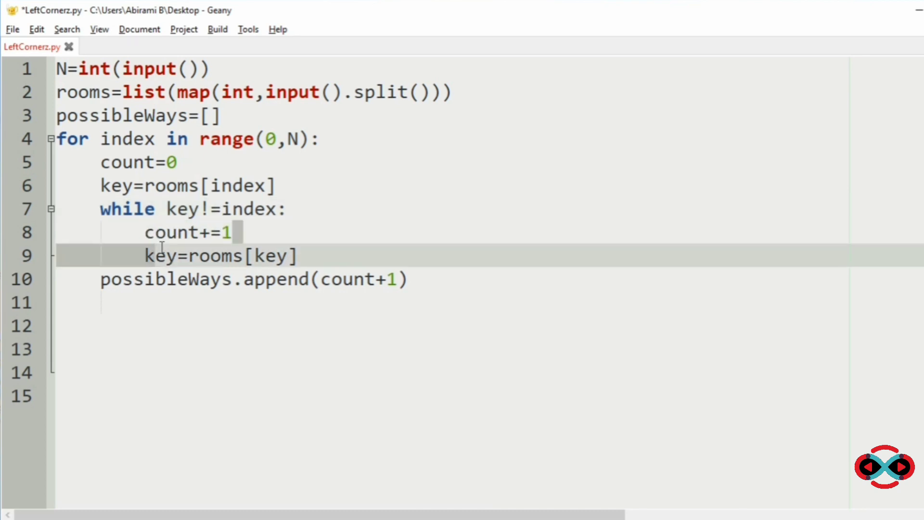
mouse_move(253, 247)
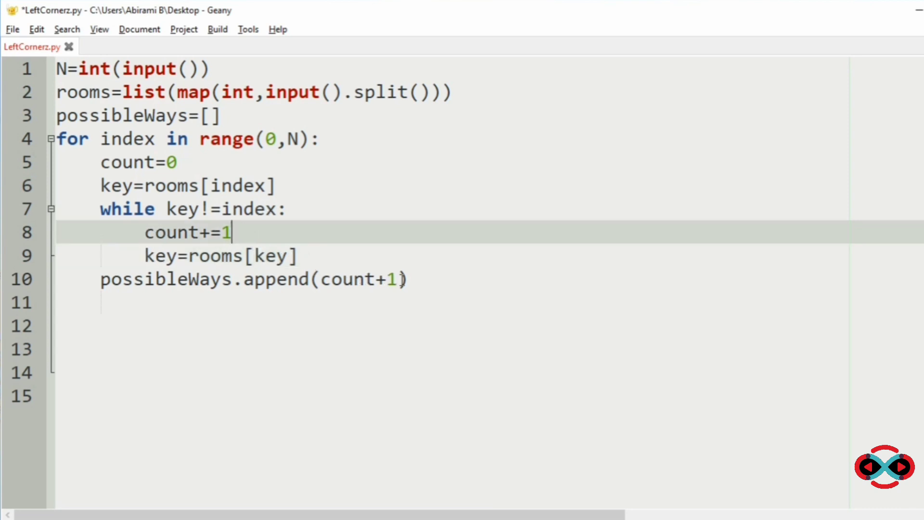
After the for loop, output the largest path length with print(max(possibleWays))
left_click(424, 279)
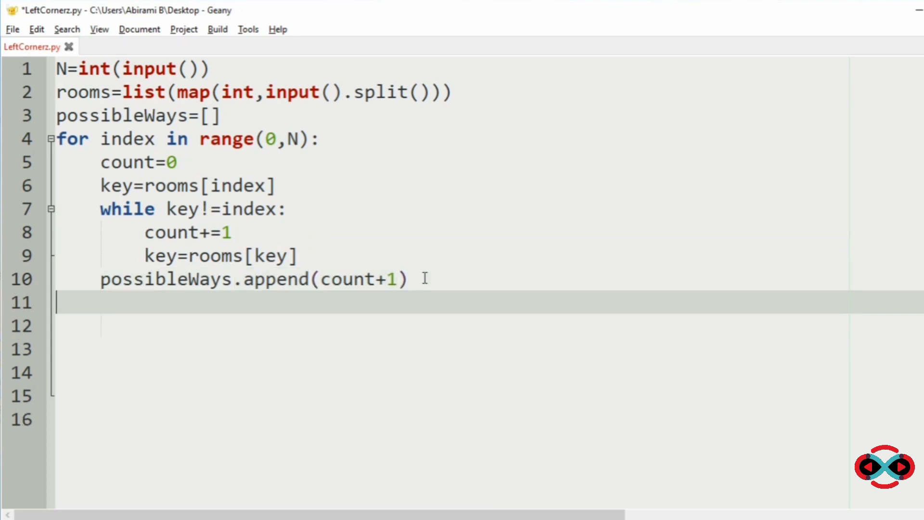
type("print(ma")
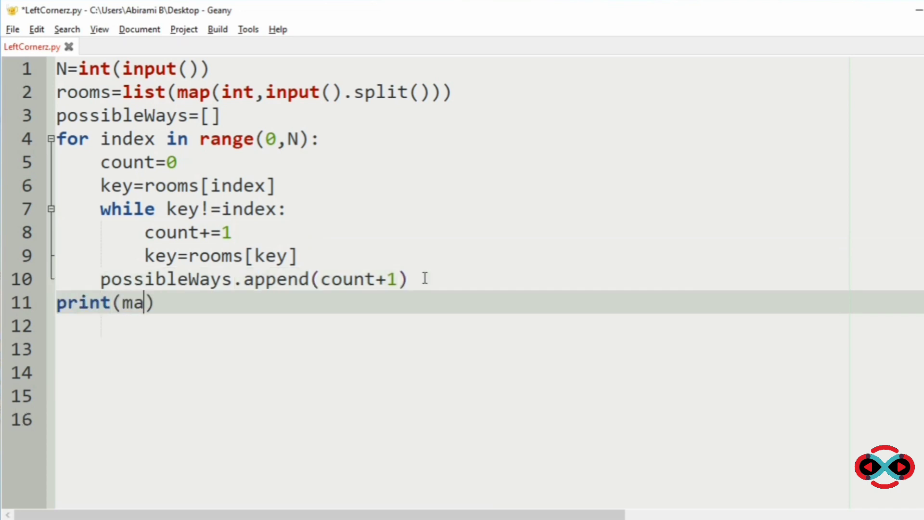
type("x(")
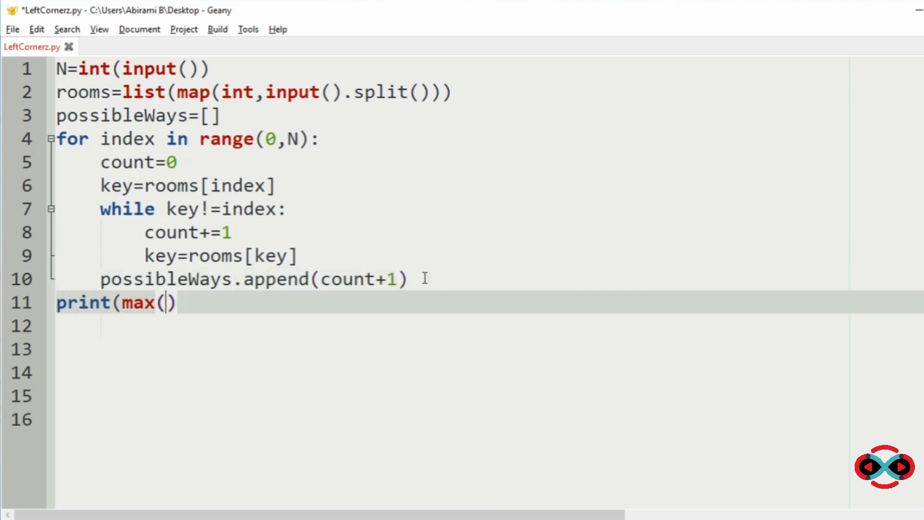
type("possi")
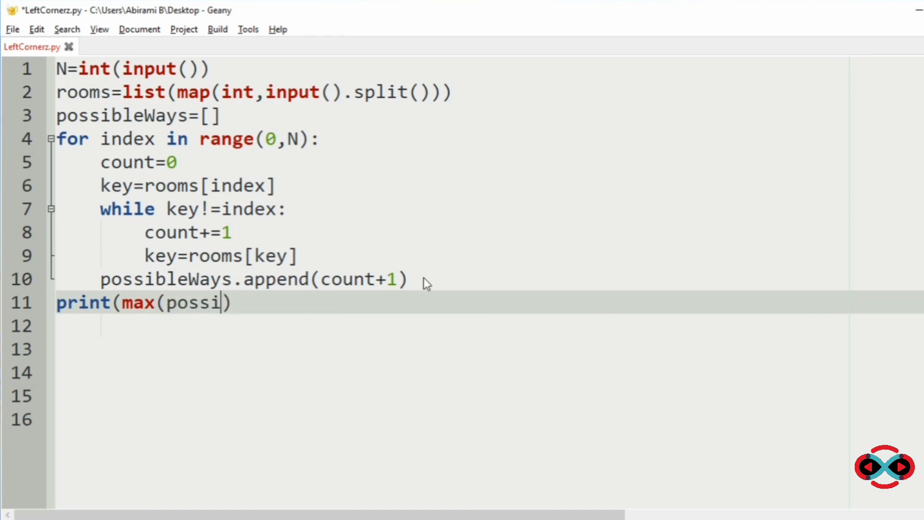
type("bleWays))")
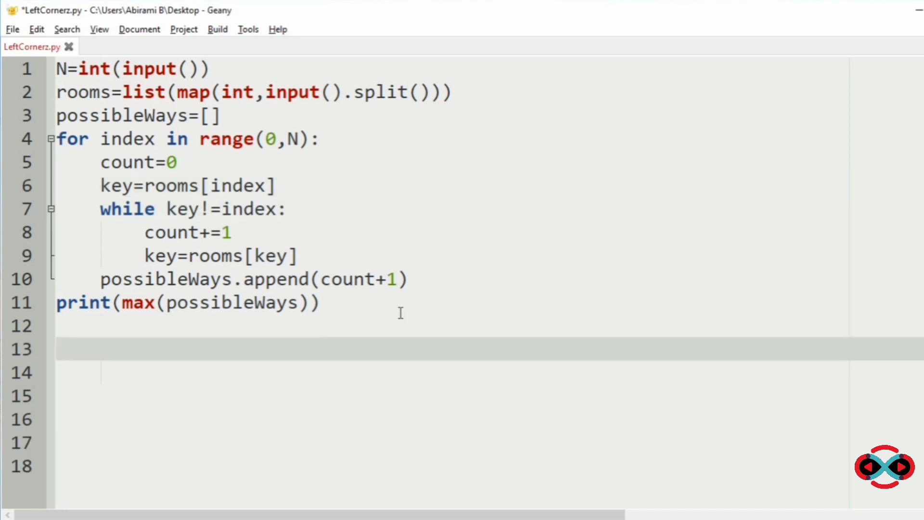
type(":)")
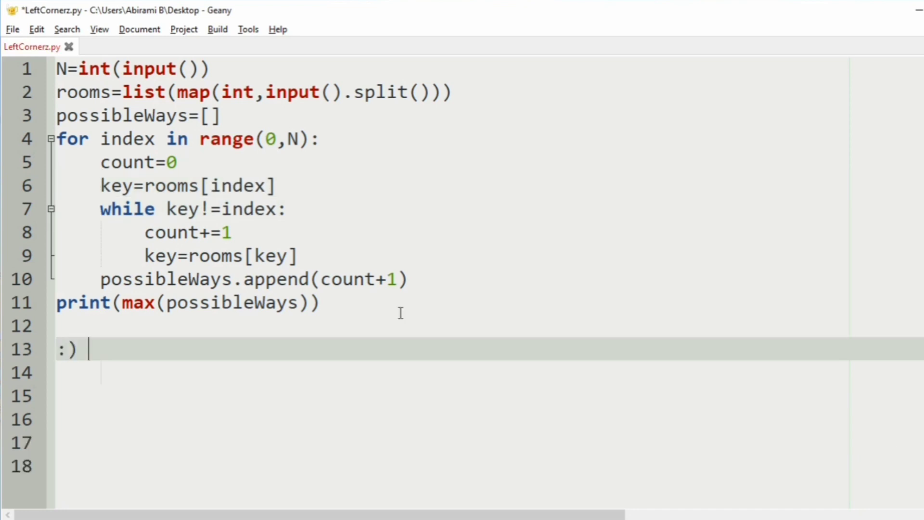